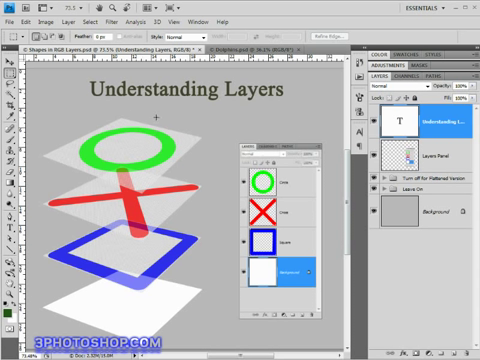
pyautogui.moveTo(197, 130)
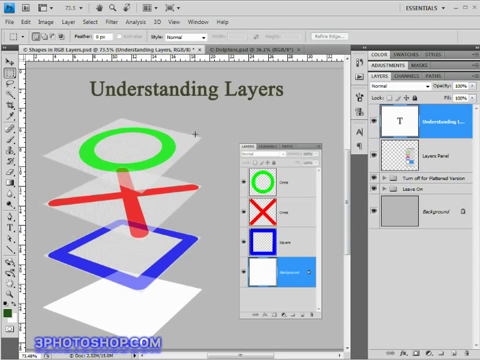
pyautogui.moveTo(300, 214)
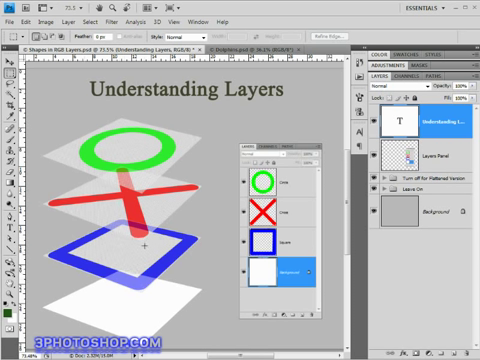
pyautogui.moveTo(118, 155)
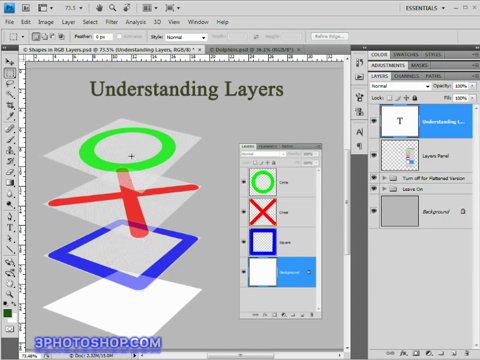
pyautogui.moveTo(215, 186)
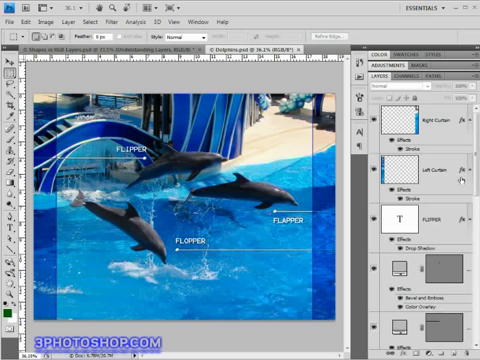
# - Recolour the FLIPPER type layer's text to pure red (ff0000), leaving FLAPPER and FLOPPER white
pyautogui.scroll(-3)
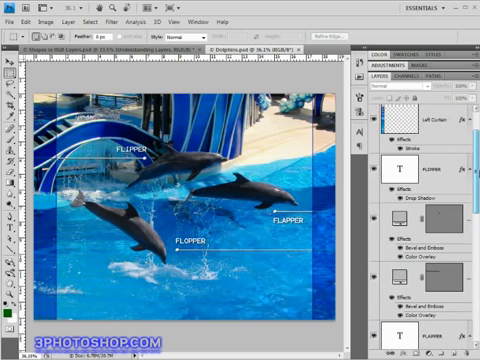
pyautogui.scroll(-3)
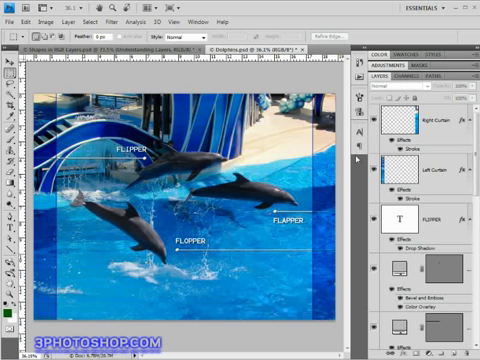
pyautogui.scroll(-3)
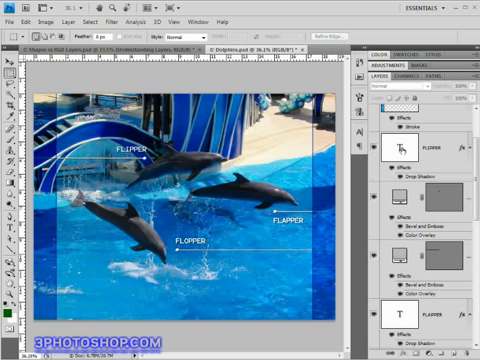
pyautogui.click(430, 153)
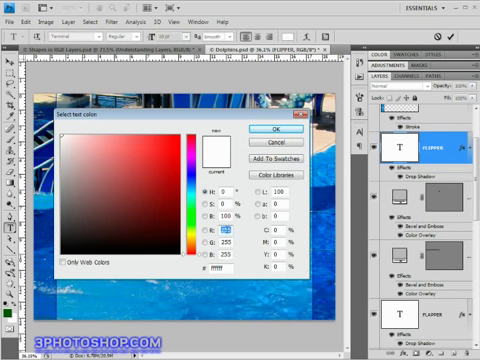
pyautogui.click(200, 135)
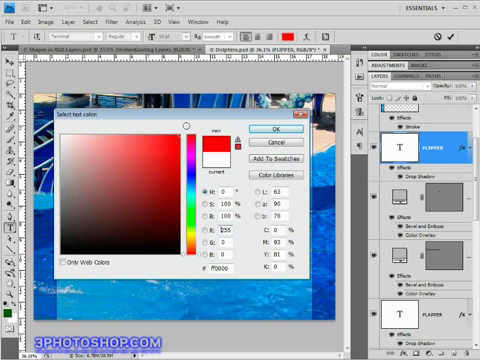
pyautogui.click(160, 155)
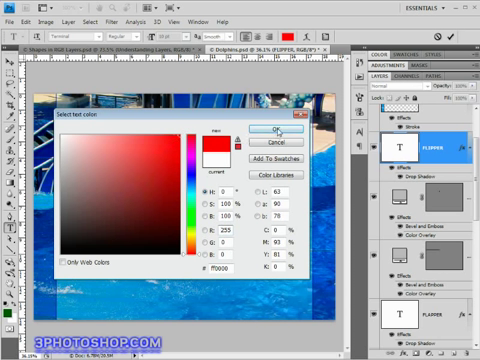
pyautogui.click(276, 130)
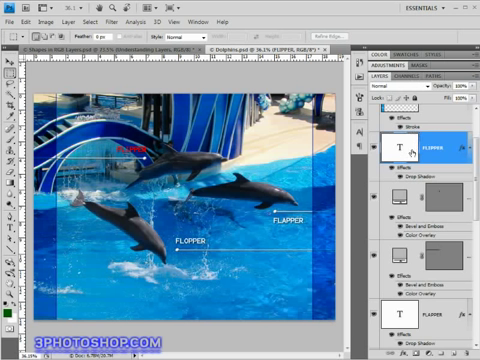
pyautogui.moveTo(405, 157)
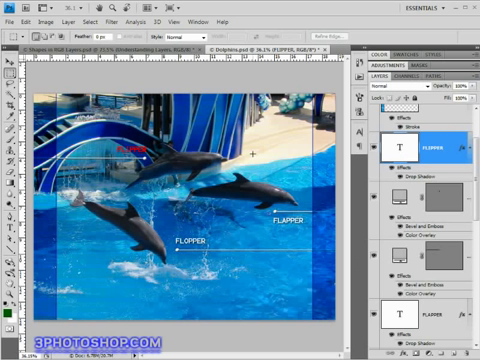
# - Use Layer > Flatten Image to merge all Dolphins layers into one Background layer
pyautogui.click(69, 18)
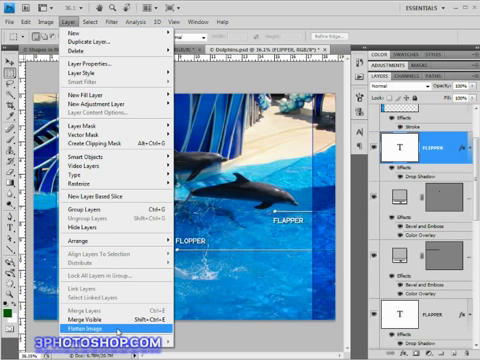
pyautogui.click(80, 325)
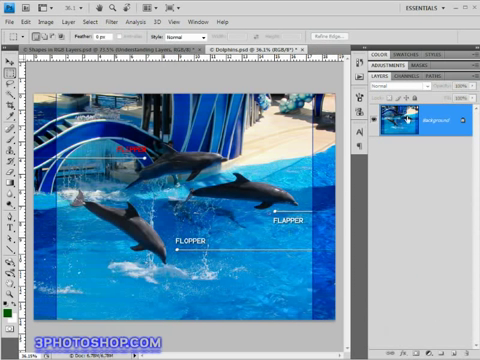